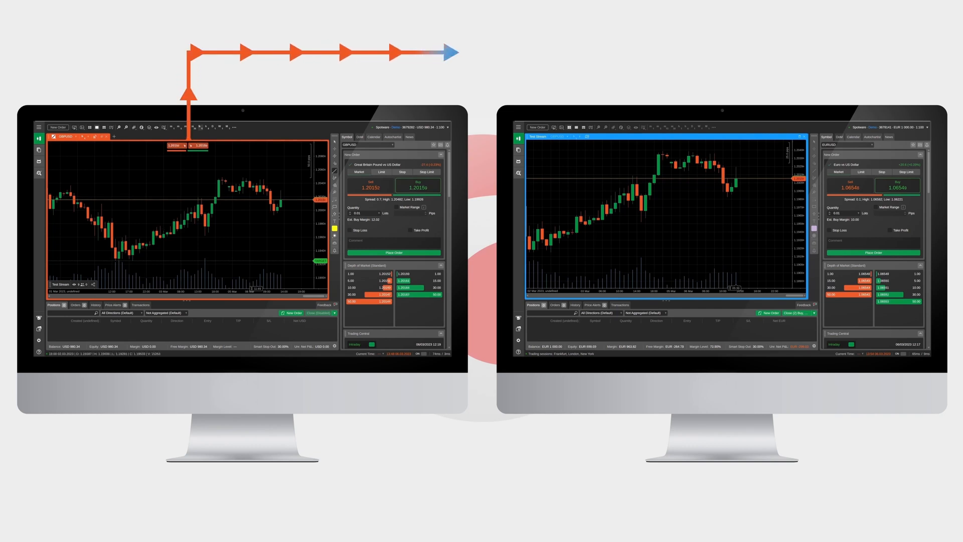
Add a second chart tab for EURUSD by searching EUR in All Symbols.
{"action": "left_click_drag", "start_coordinate": [122, 248], "coordinate": [196, 195]}
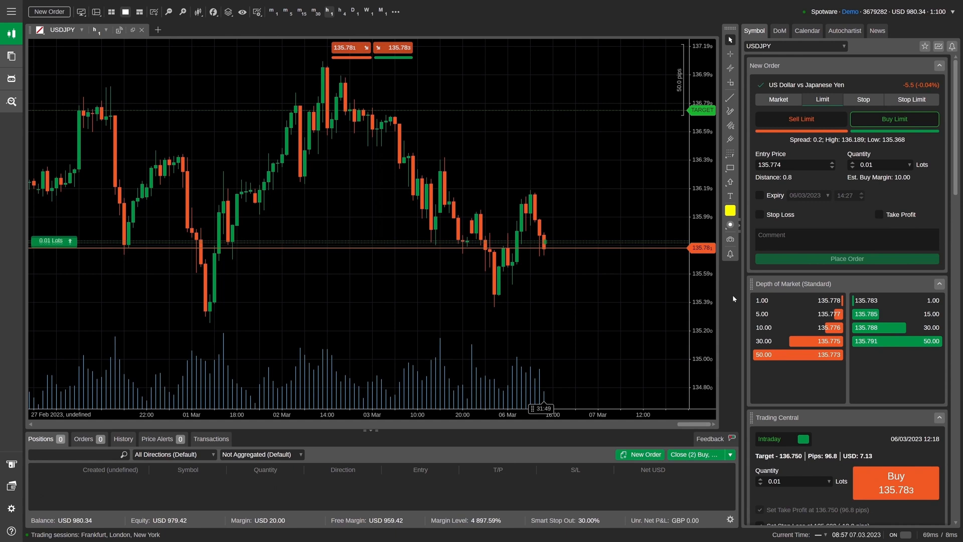
{"action": "left_click", "coordinate": [158, 30]}
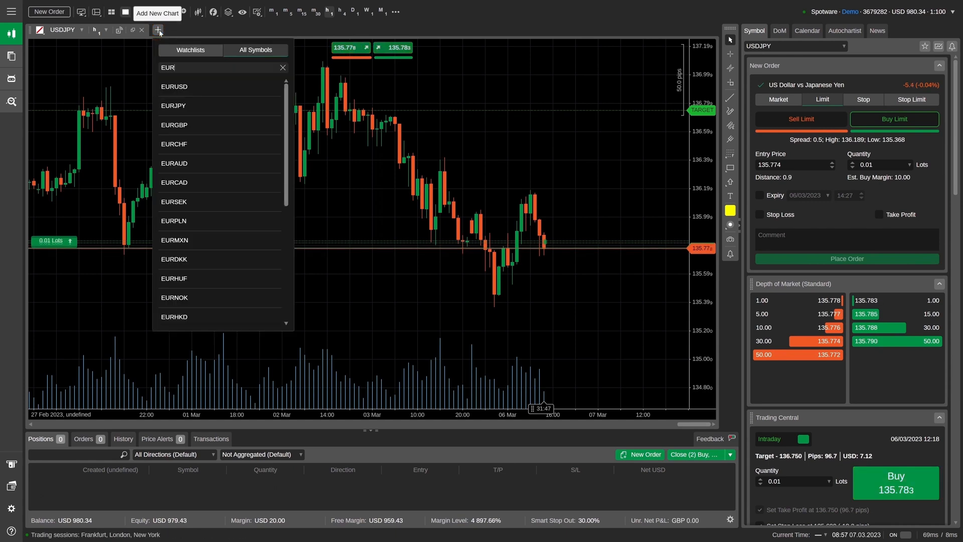
{"action": "left_click", "coordinate": [174, 86]}
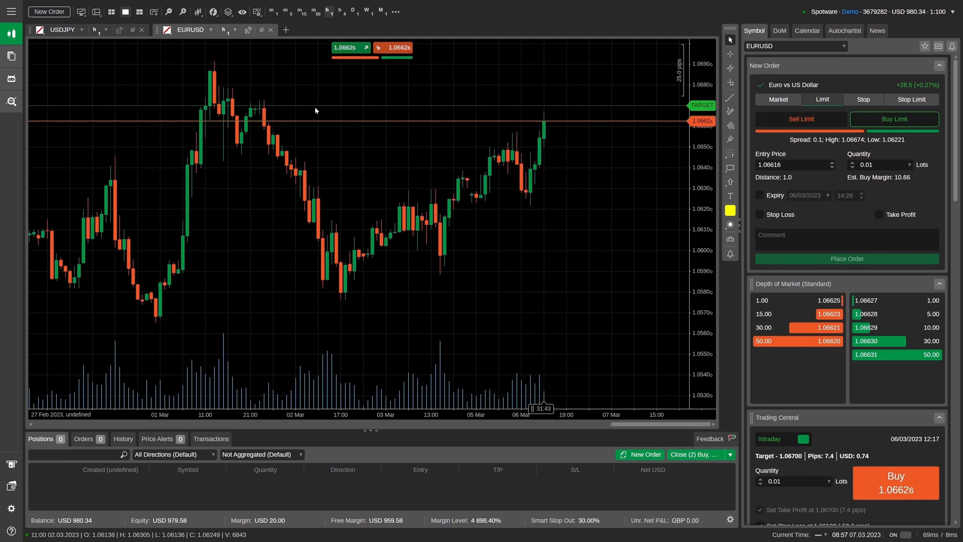
{"action": "left_click", "coordinate": [192, 30]}
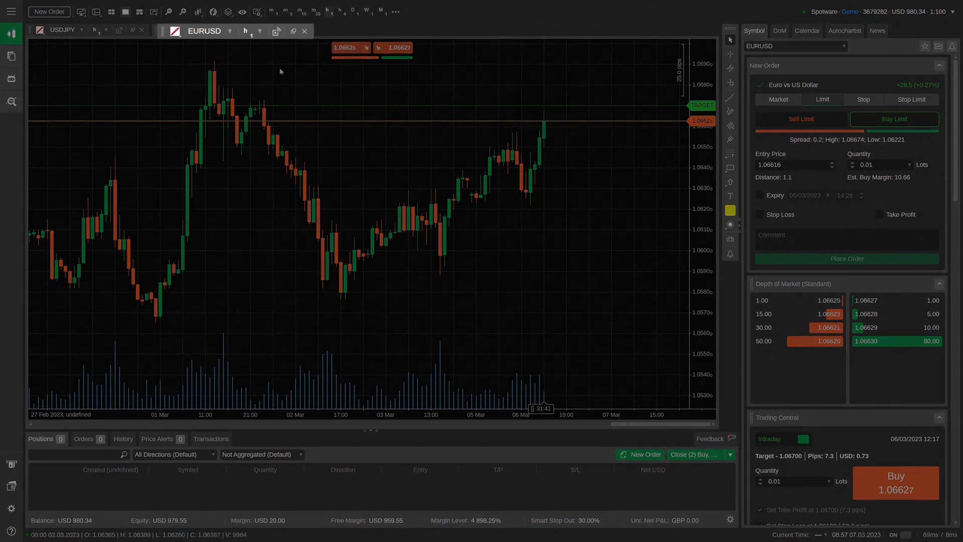
Start a chart stream on the EURUSD tab with the title 'Test stream'.
{"action": "left_click", "coordinate": [247, 30]}
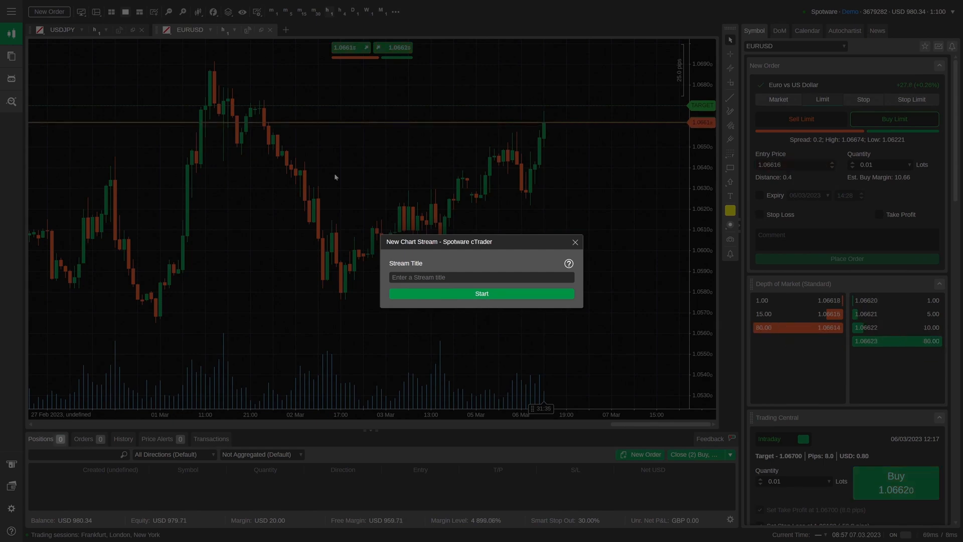
{"action": "type", "text": "T"}
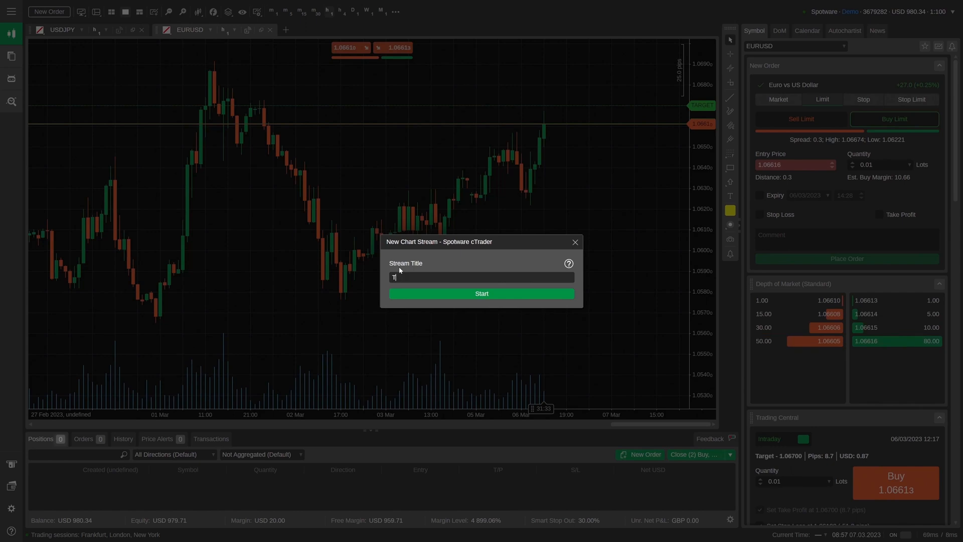
{"action": "type", "text": "Test stream"}
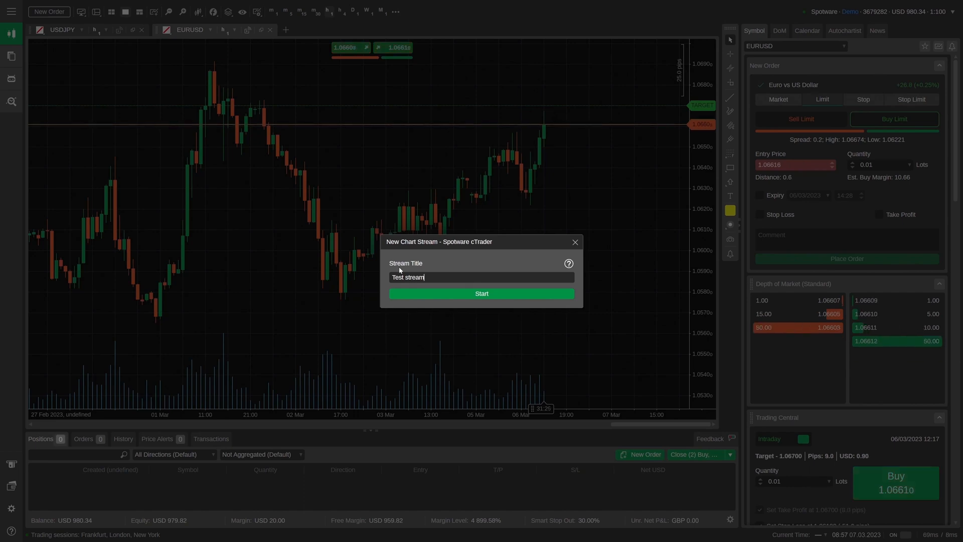
{"action": "left_click", "coordinate": [482, 293]}
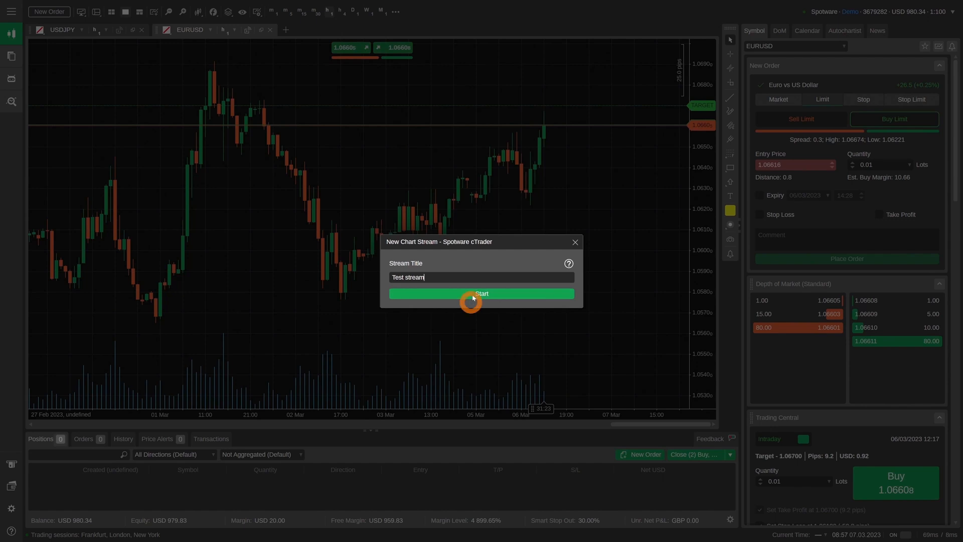
{"action": "left_click", "coordinate": [482, 293]}
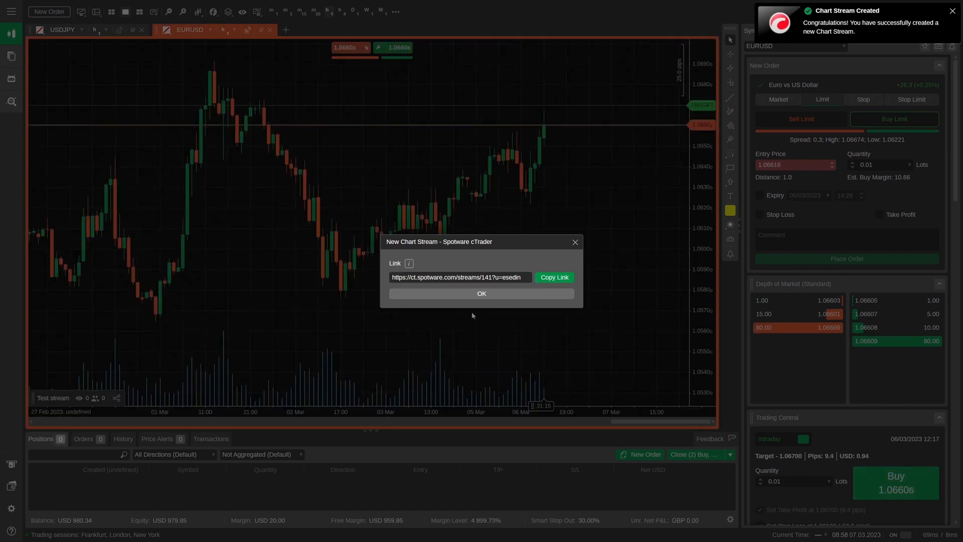
Copy the Test stream share link and dismiss the link dialog.
{"action": "left_click", "coordinate": [553, 277]}
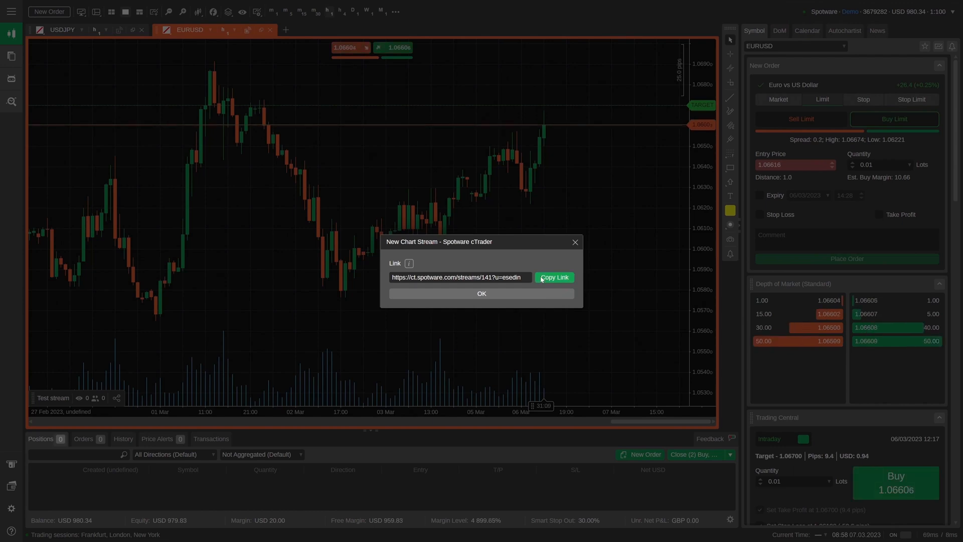
{"action": "left_click", "coordinate": [481, 293]}
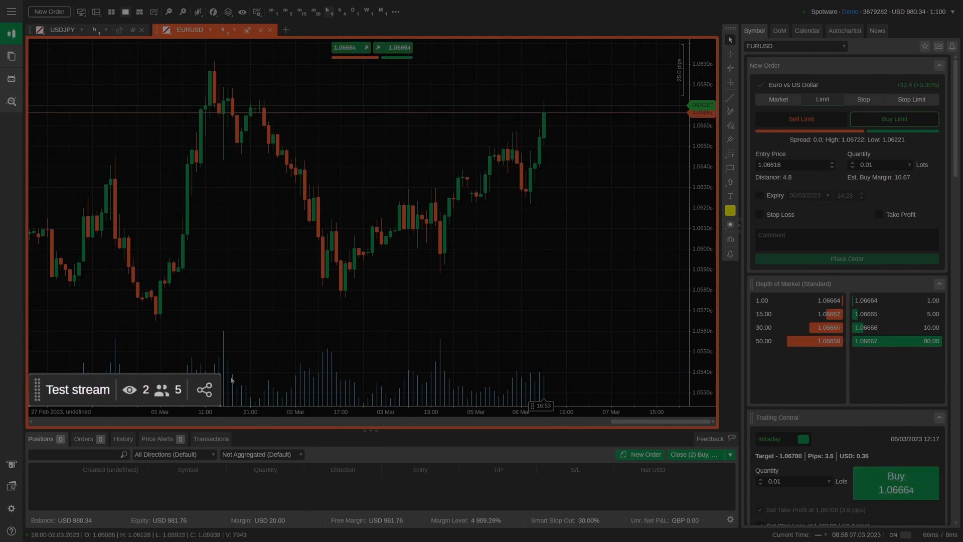
Move the stream info badge from the chart's bottom-left to its top-left.
{"action": "left_click", "coordinate": [204, 388]}
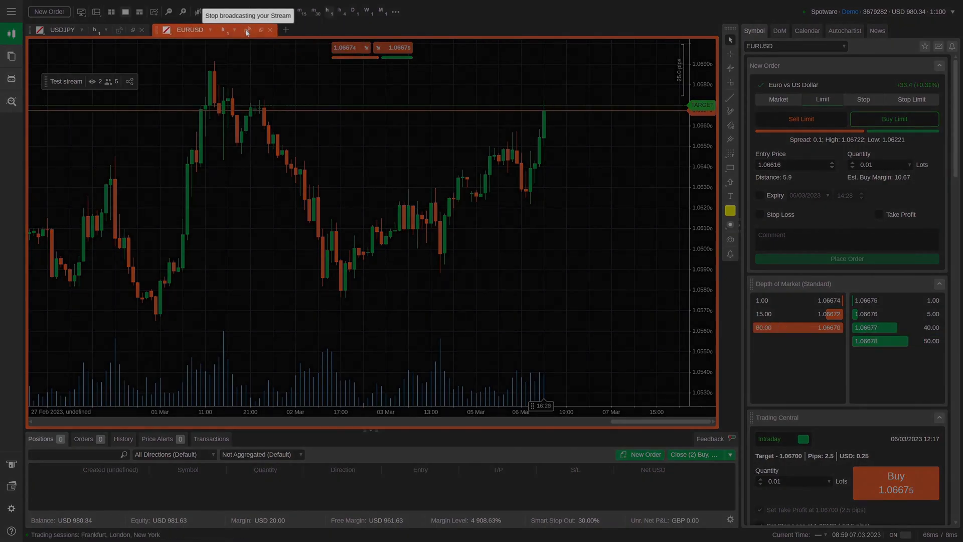
Stop broadcasting the Test stream and confirm Stop Streaming.
{"action": "left_click", "coordinate": [246, 30]}
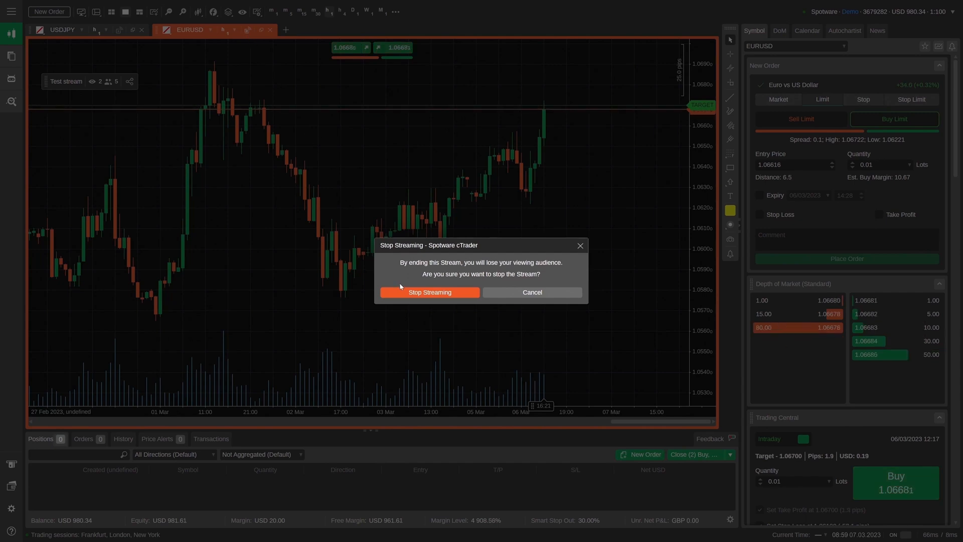
{"action": "left_click", "coordinate": [429, 292]}
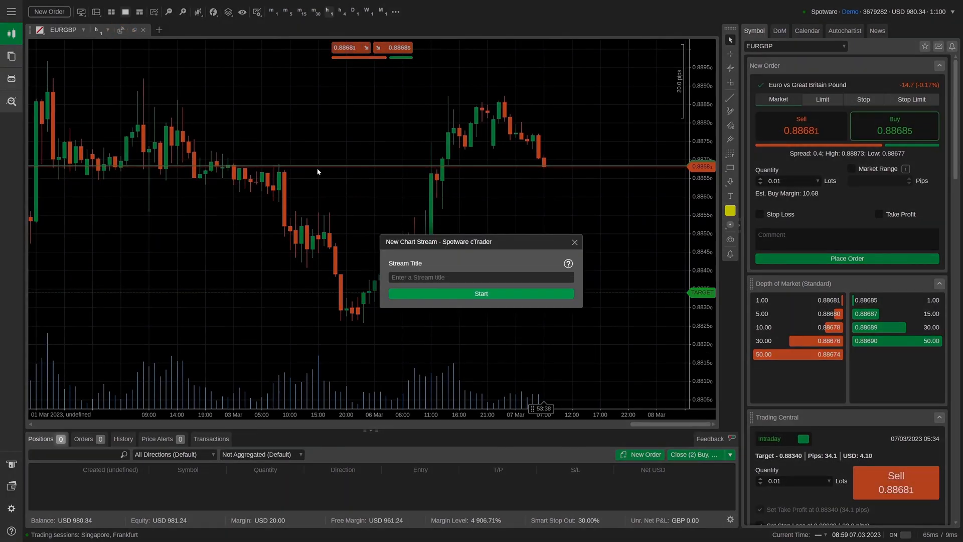
Title the EURGBP stream '24/7', start it and dismiss the link dialog.
{"action": "type", "text": "24/"}
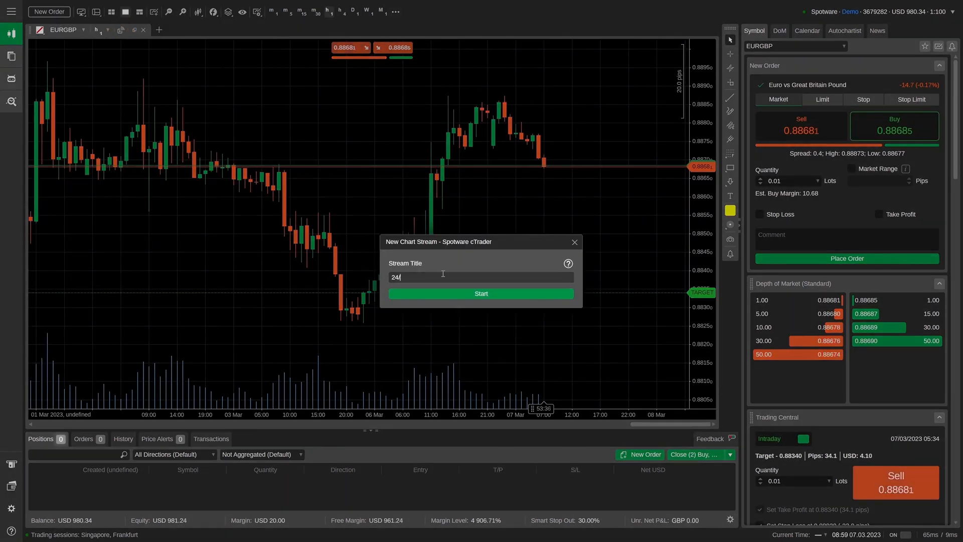
{"action": "left_click", "coordinate": [481, 293]}
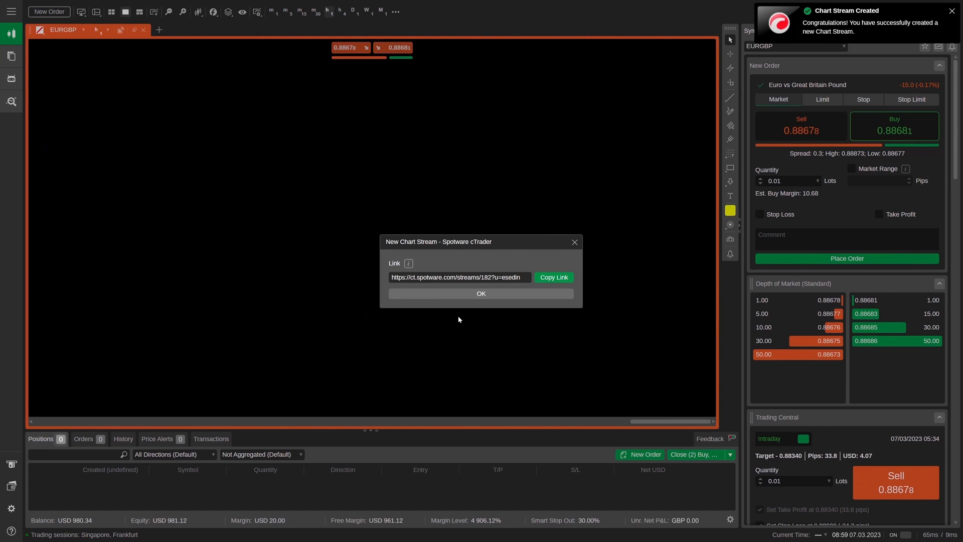
{"action": "left_click", "coordinate": [481, 293]}
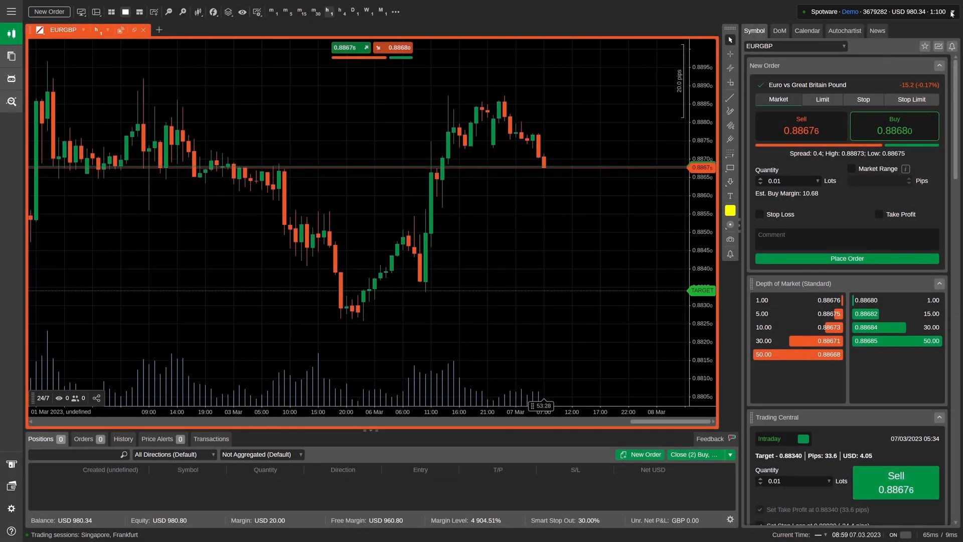
Confirm the 24/7 EURGBP stream is live with 2 viewers and 3 participants.
{"action": "left_click", "coordinate": [919, 11]}
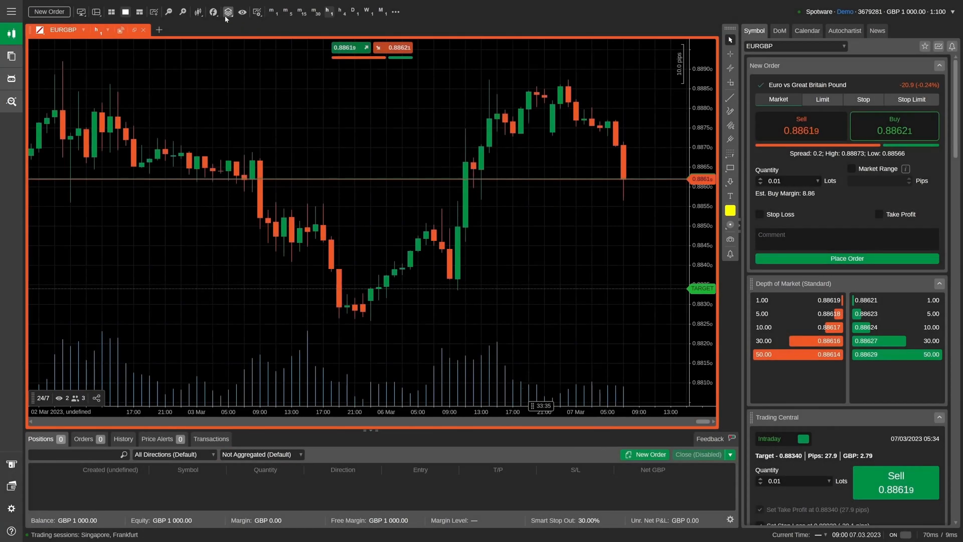
Add Bollinger Bands from Volatility indicators, keeping Periods 20 and Standard Dev 2.
{"action": "left_click", "coordinate": [212, 12]}
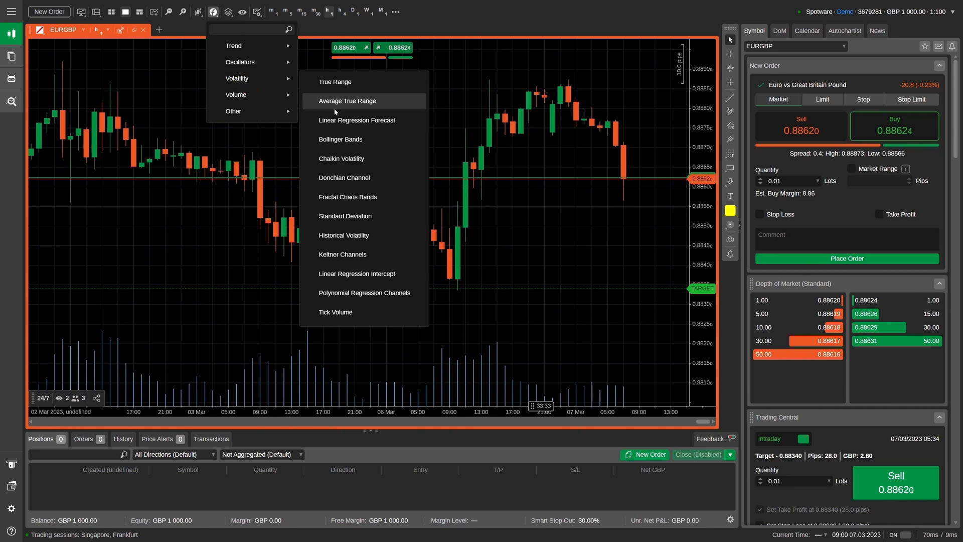
{"action": "left_click", "coordinate": [340, 139]}
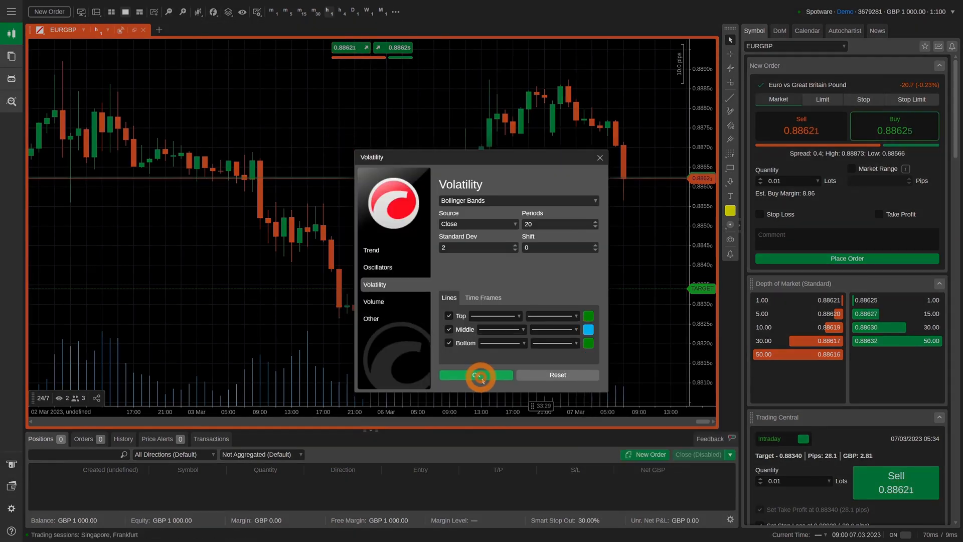
{"action": "left_click", "coordinate": [475, 375]}
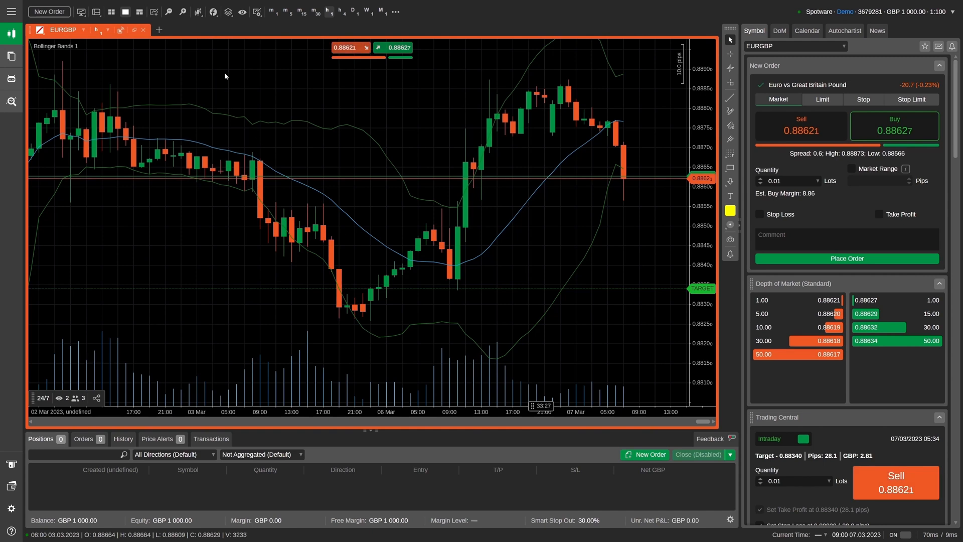
{"action": "left_click", "coordinate": [213, 11]}
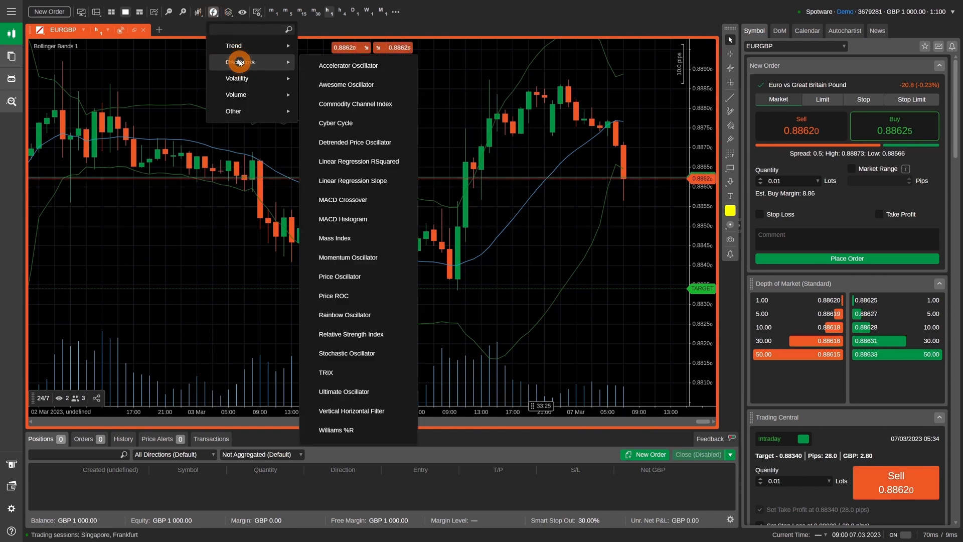
Add MACD Crossover with Long Cycle 26, Short Cycle 13 and Signal 9.
{"action": "left_click", "coordinate": [343, 199]}
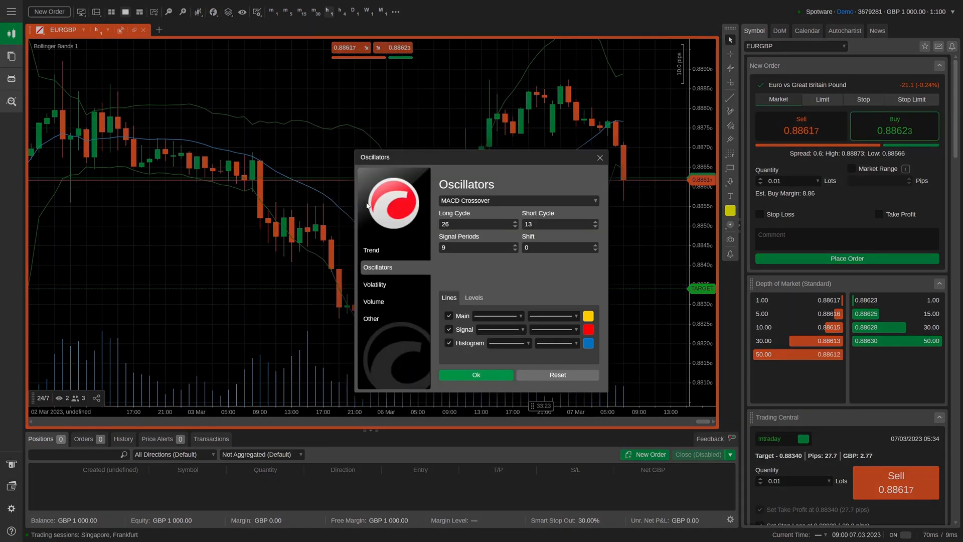
{"action": "left_click", "coordinate": [475, 374]}
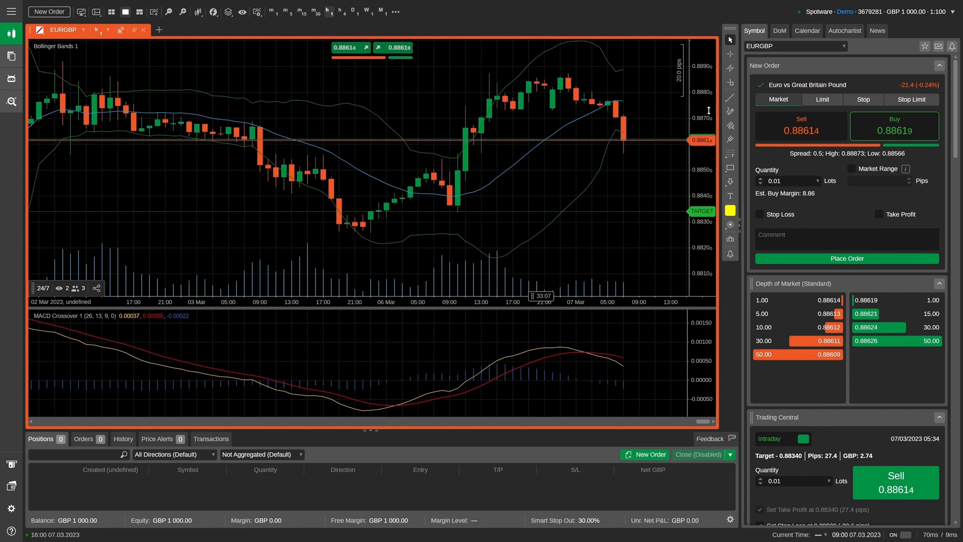
{"action": "mouse_move", "coordinate": [718, 109]}
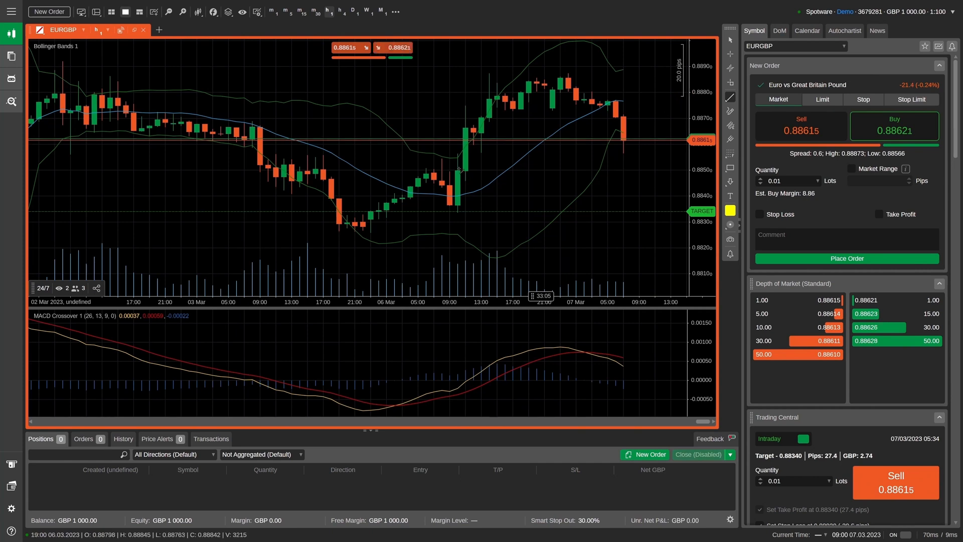
Draw a rising trend line from 6 Mar, a falling one across 2–3 Mar, plus an up-arrow marker.
{"action": "left_click_drag", "start_coordinate": [355, 216], "coordinate": [464, 106]}
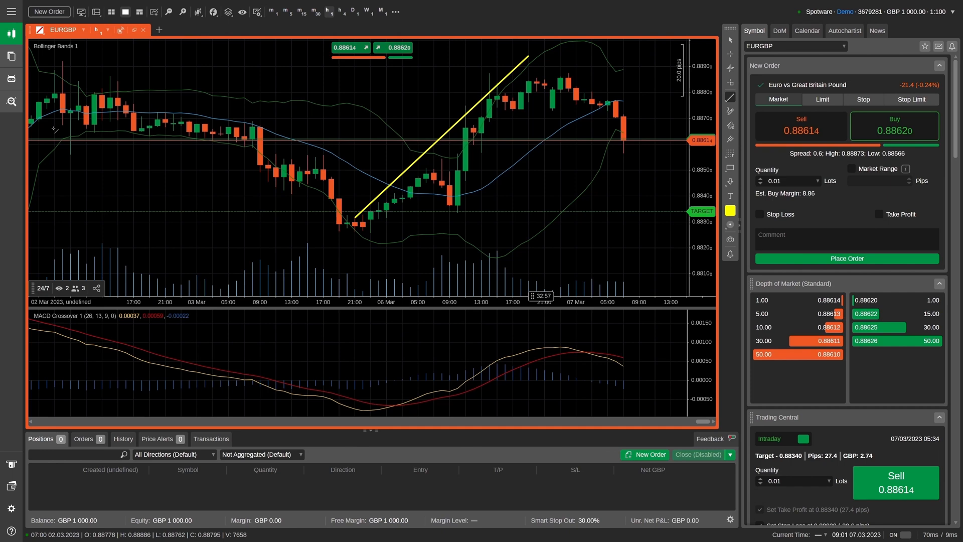
{"action": "left_click_drag", "start_coordinate": [50, 129], "coordinate": [96, 150]}
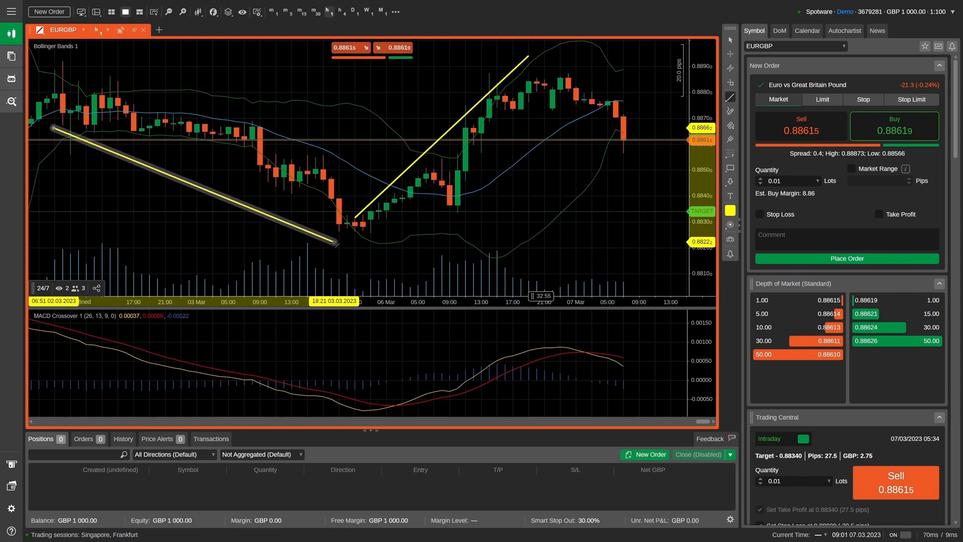
{"action": "left_click", "coordinate": [730, 180]}
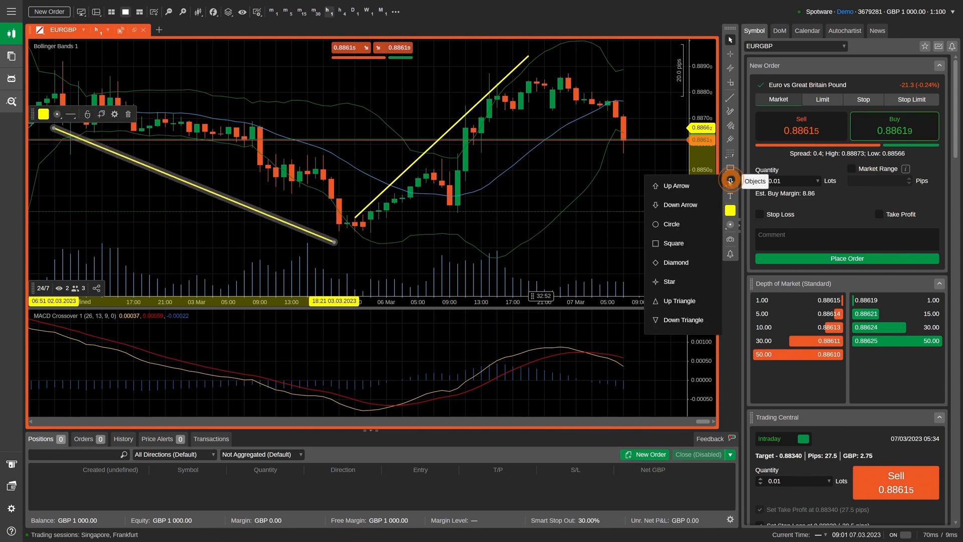
{"action": "mouse_move", "coordinate": [675, 185]}
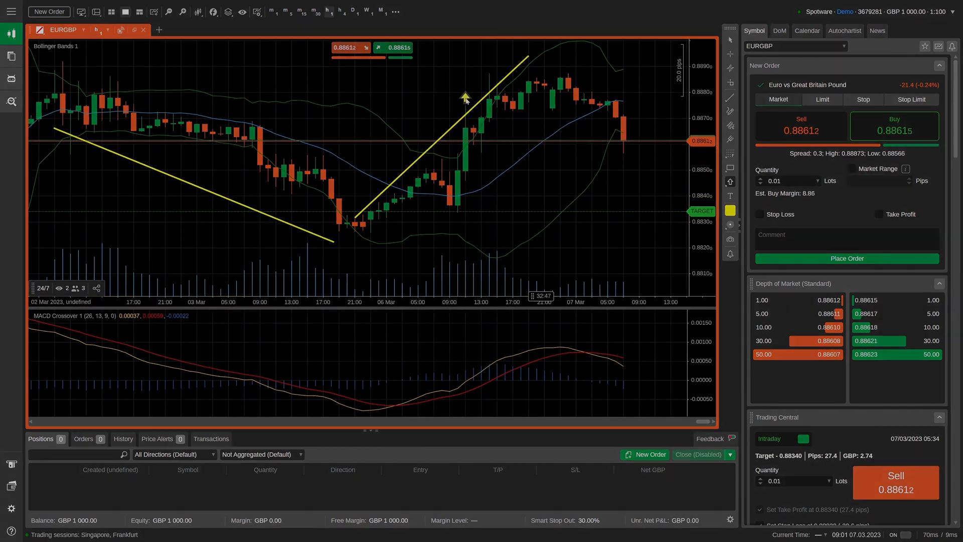
{"action": "left_click", "coordinate": [209, 30]}
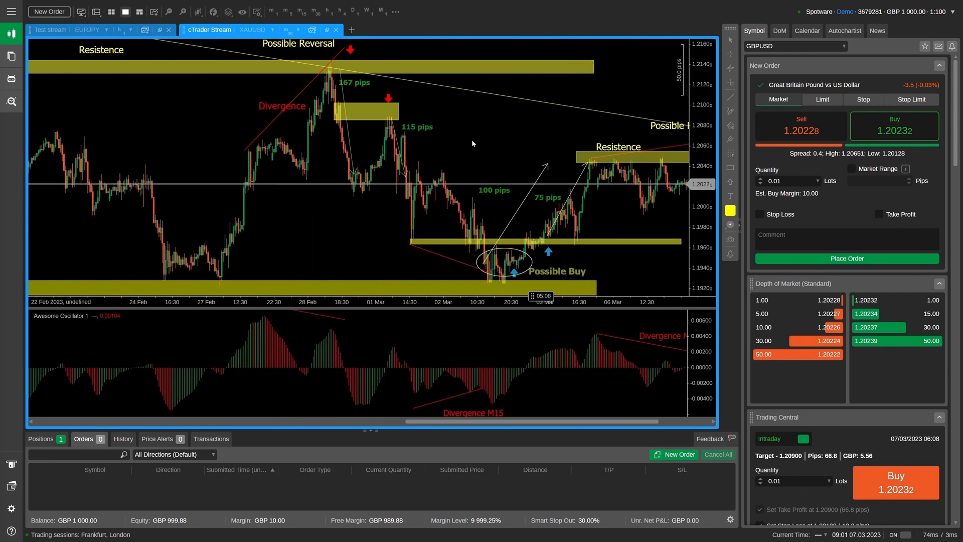
Scroll the viewer's GBPUSD stream chart to show mid-February history with the resistance zone.
{"action": "scroll", "scroll_direction": "right", "scroll_amount": 3}
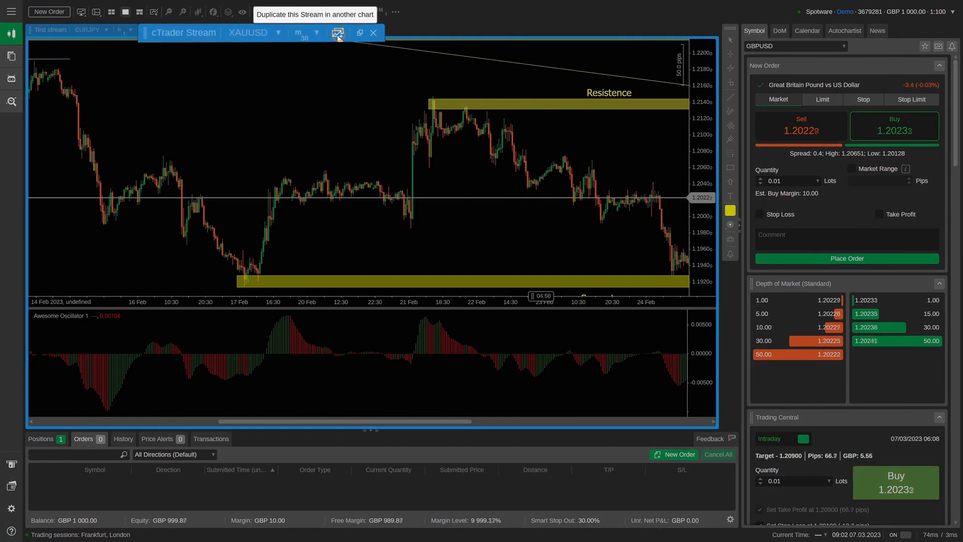
Duplicate the GBPUSD stream into a separate chart of your own.
{"action": "left_click", "coordinate": [337, 33]}
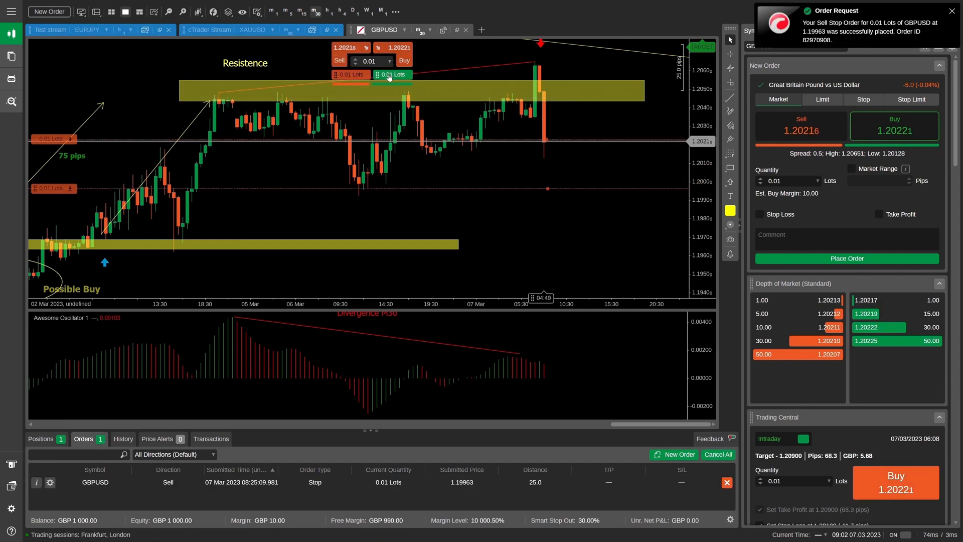
Place a 0.01-lot GBPUSD sell stop order at 1.19963 from the duplicated chart.
{"action": "left_click", "coordinate": [392, 74]}
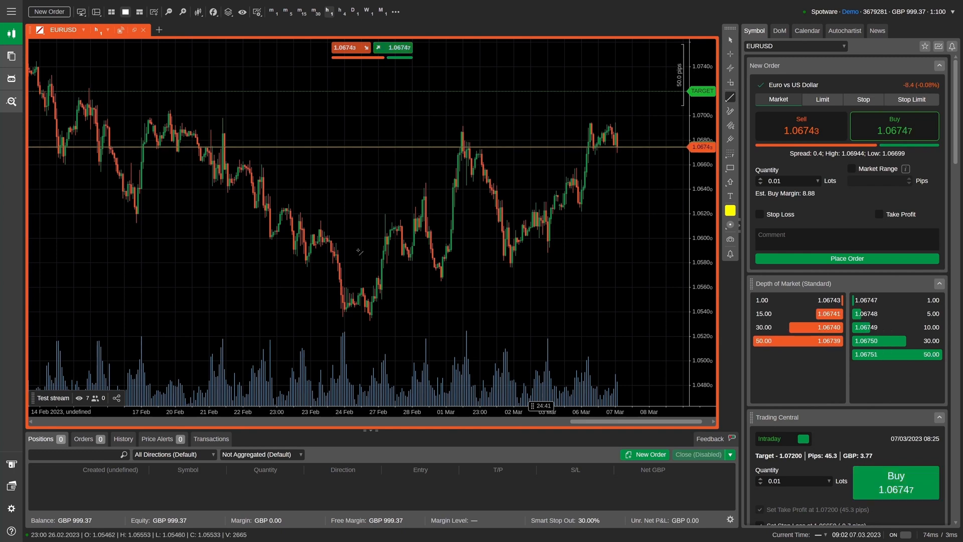
Draw a rising trend line from the late-February low and a falling one from 20 to 24 Feb.
{"action": "left_click_drag", "start_coordinate": [356, 249], "coordinate": [463, 101]}
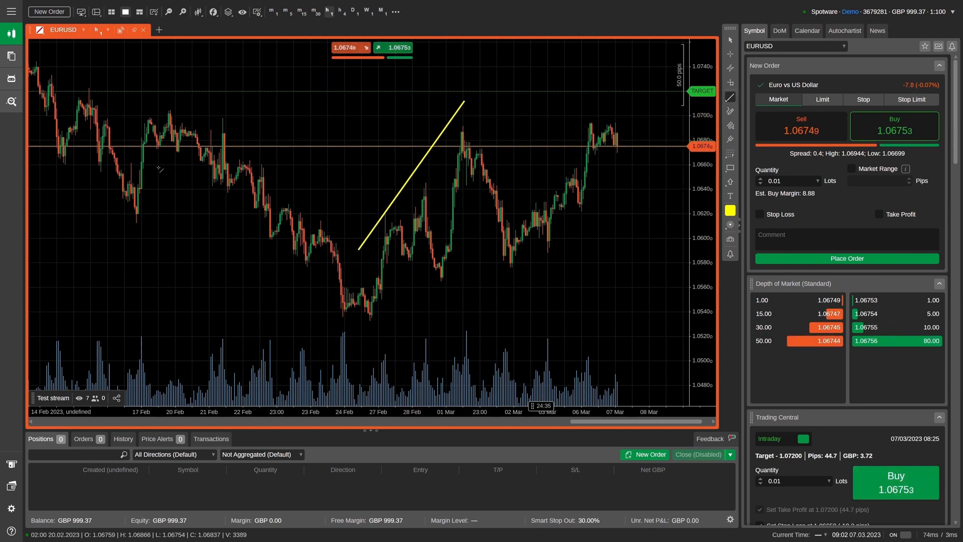
{"action": "left_click_drag", "start_coordinate": [158, 169], "coordinate": [330, 318]}
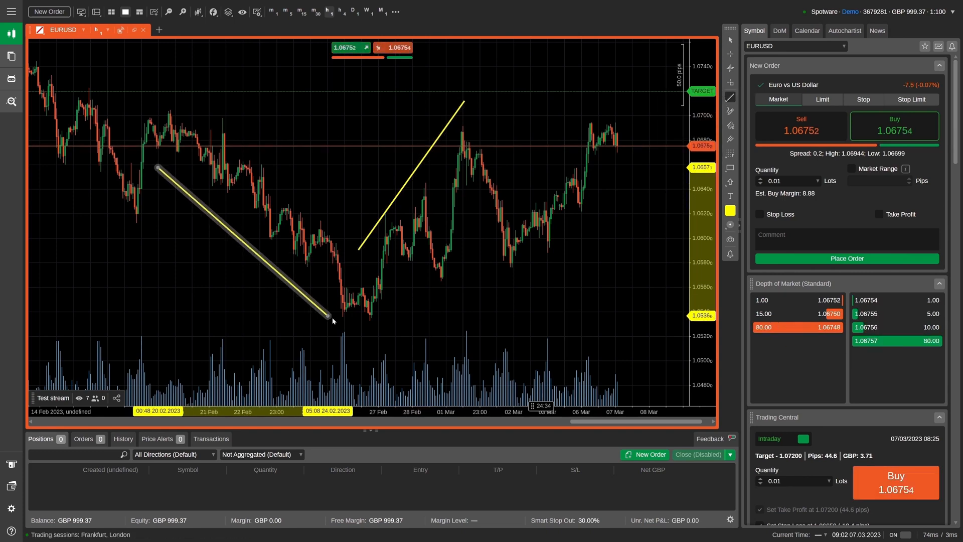